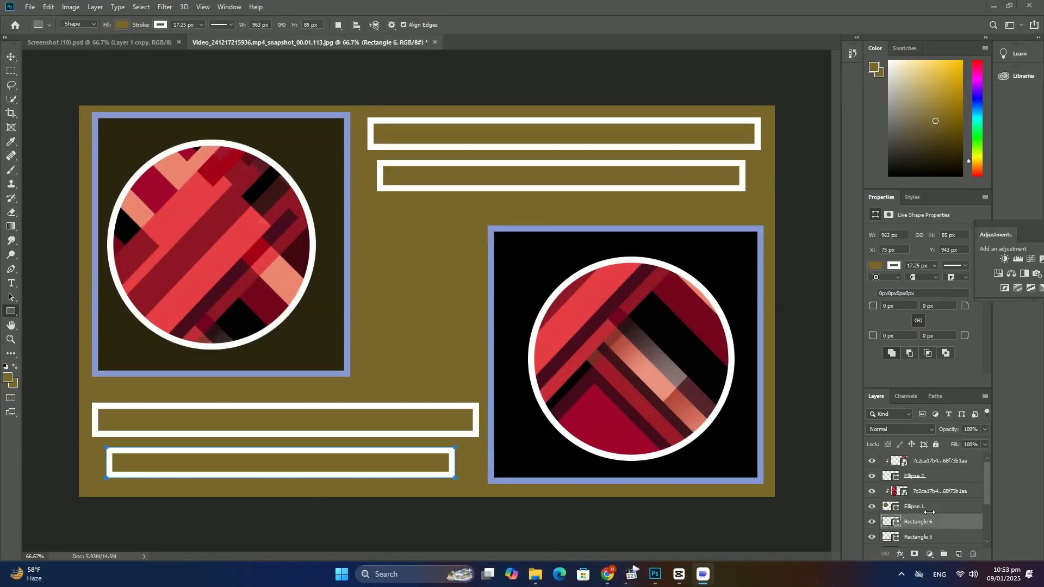
Delete the old shape and image layers, leaving only the plain olive Background layer
click(935, 460)
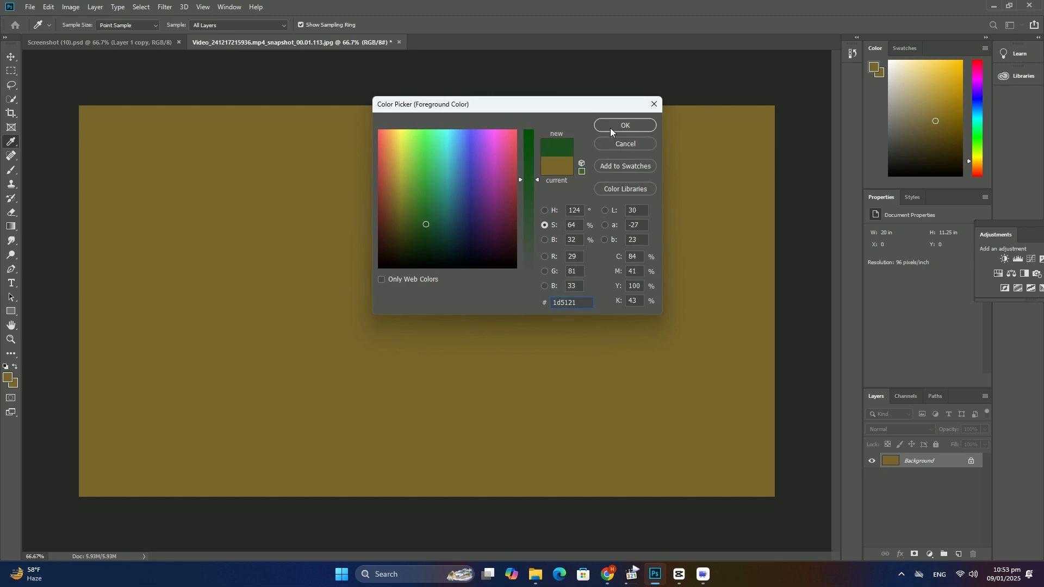
Confirm foreground colour #1d5121 and drag a dark green-to-olive diagonal gradient across the canvas
click(624, 125)
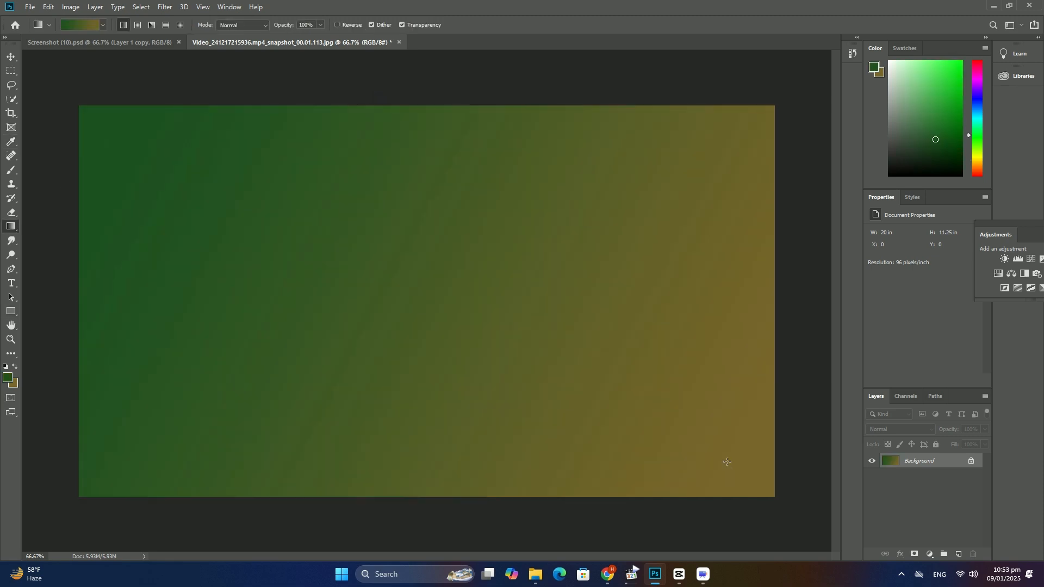
click(11, 311)
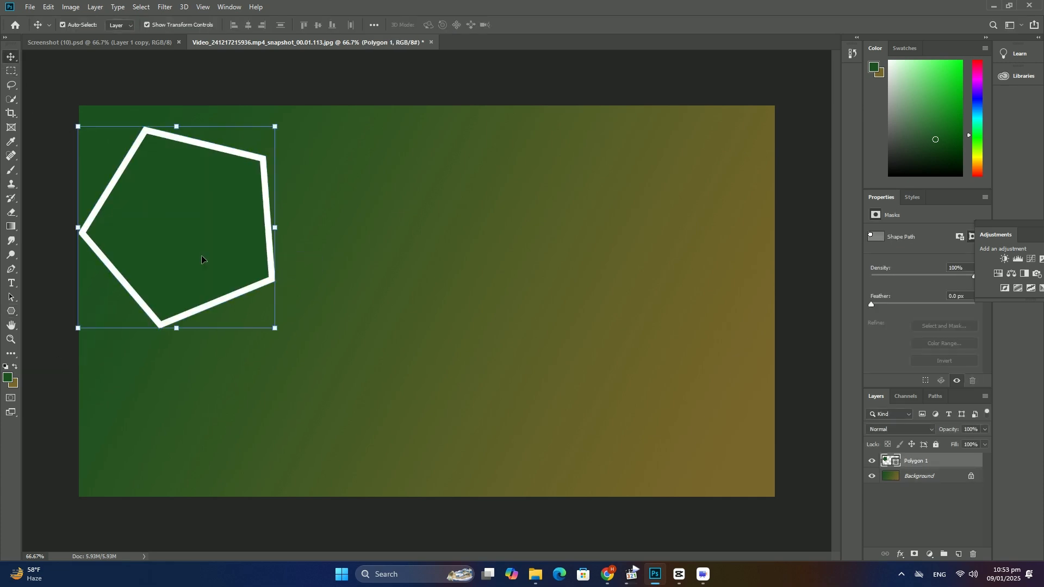
Place the glowing pattern image via File > Place Embedded and commit it over the left pentagon
click(29, 6)
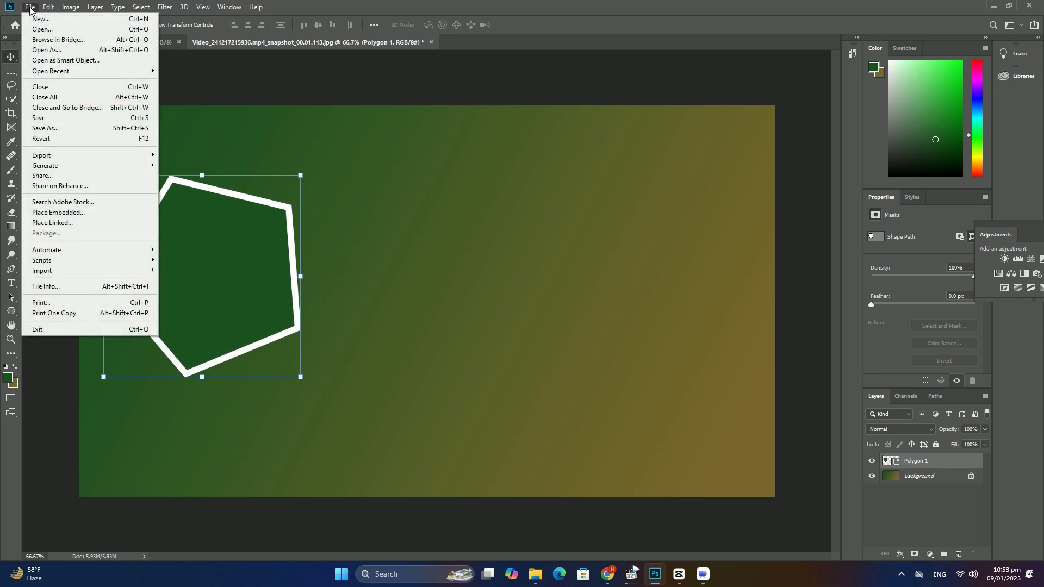
click(58, 212)
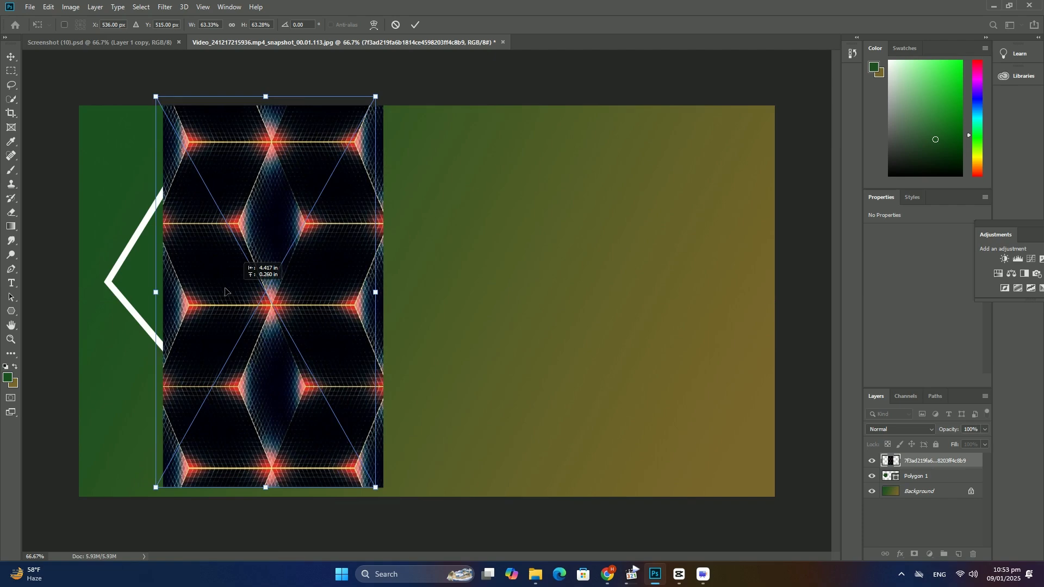
click(414, 25)
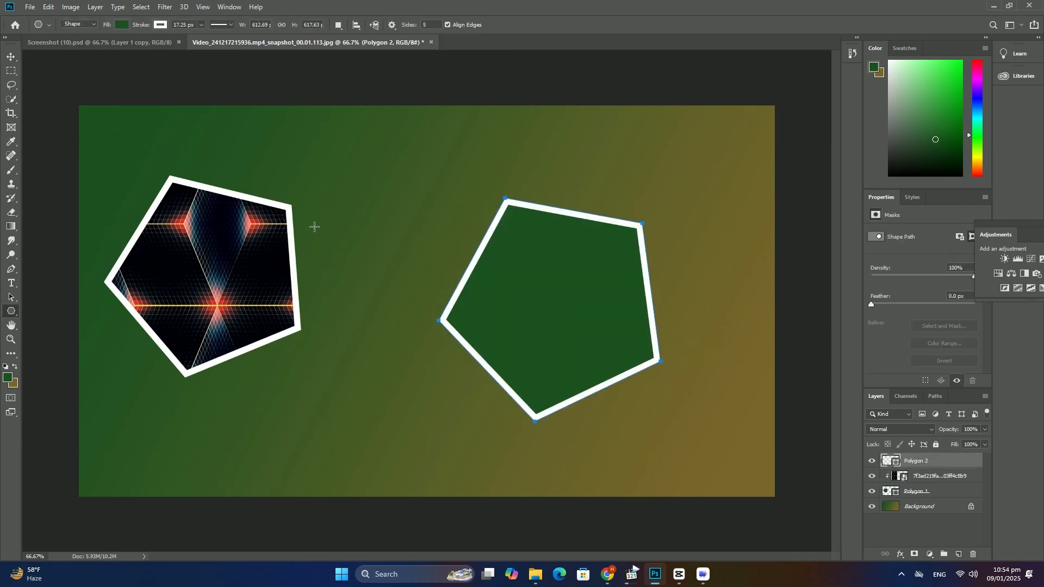
Reposition Polygon 2, place the pattern image over it and clip it with Create Clipping Mask
click(11, 56)
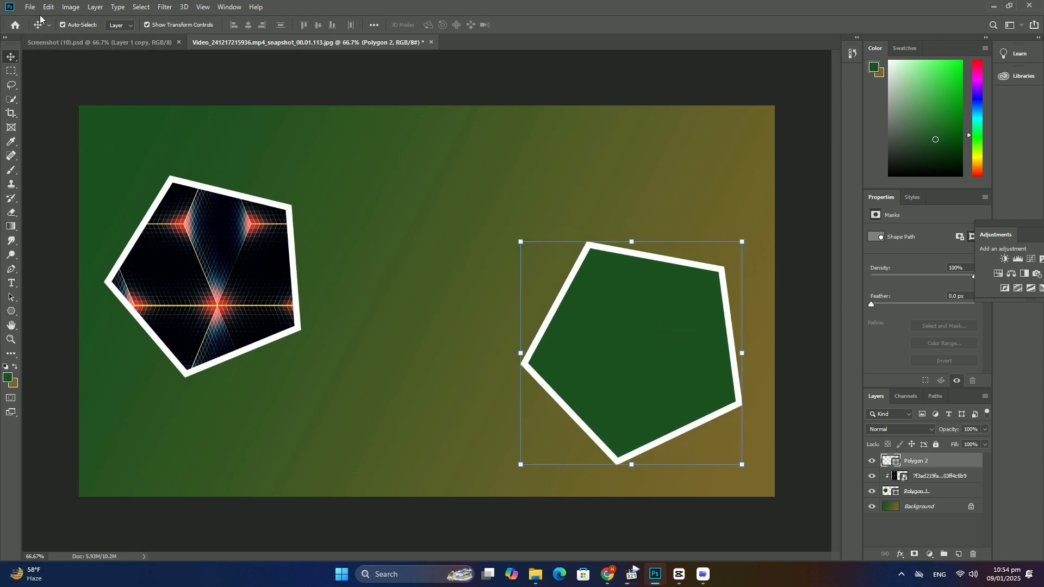
mouse_move(538, 277)
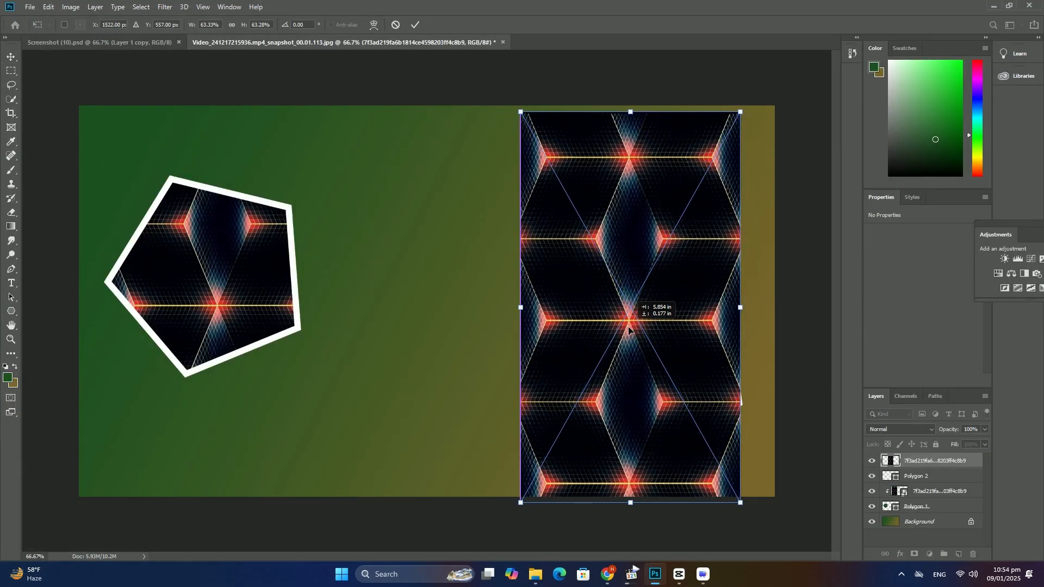
right_click(932, 460)
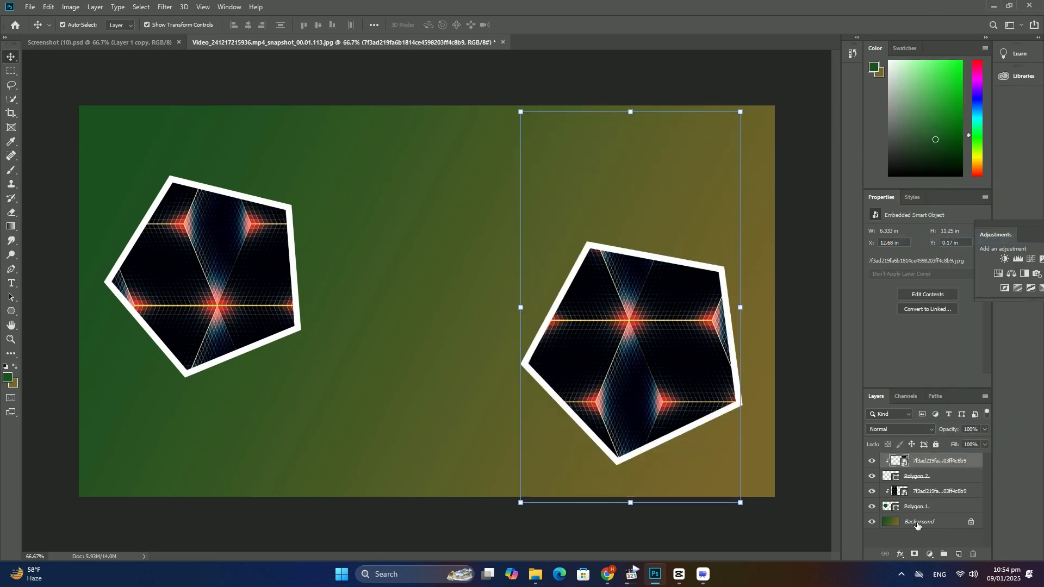
click(920, 521)
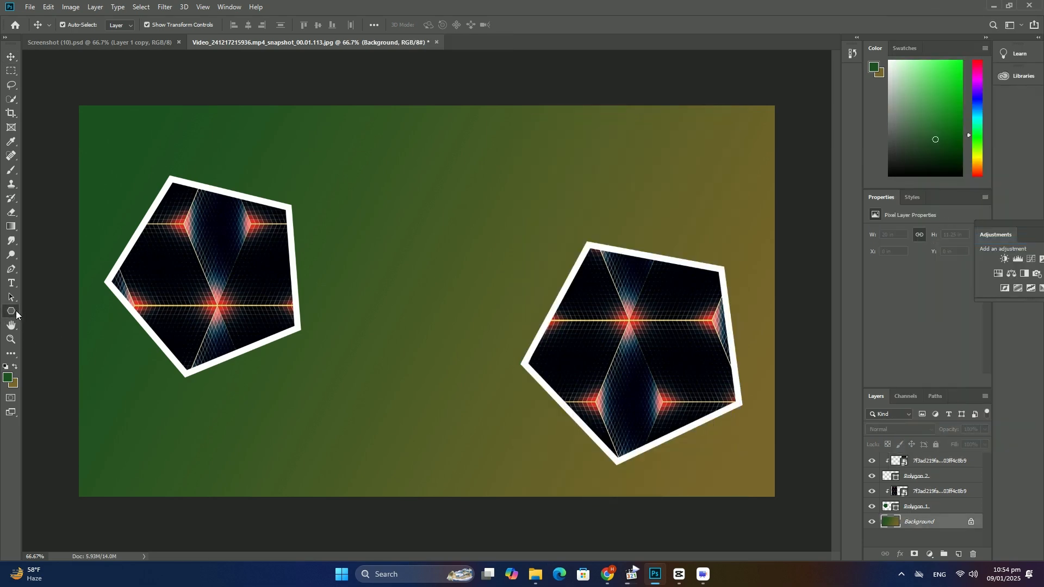